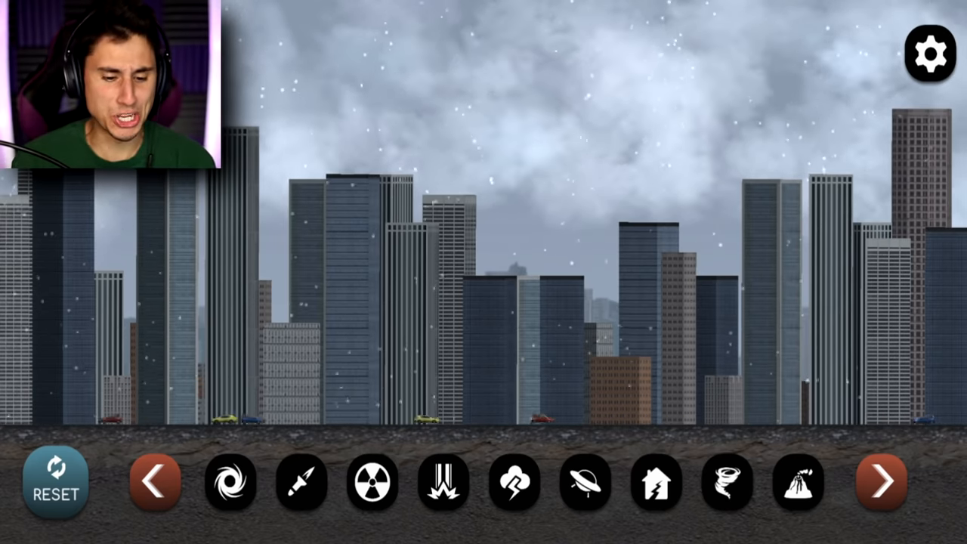
Step: Page the disaster bar forward and back, then pick the tidal wave
click(881, 482)
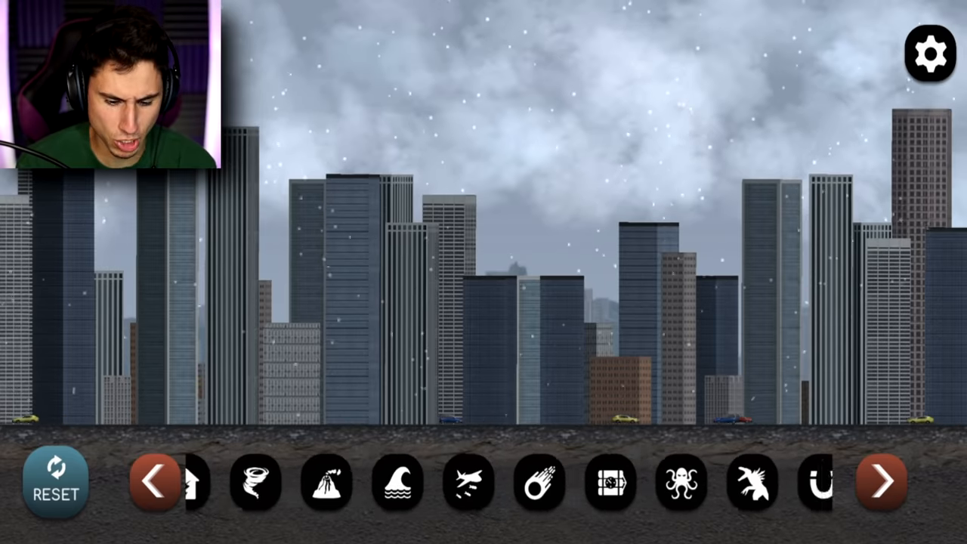
click(881, 483)
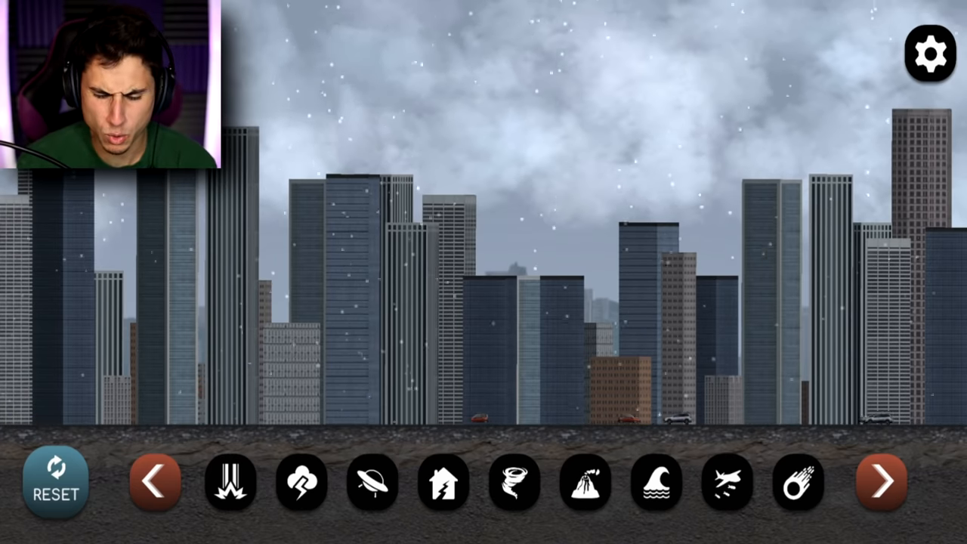
click(656, 483)
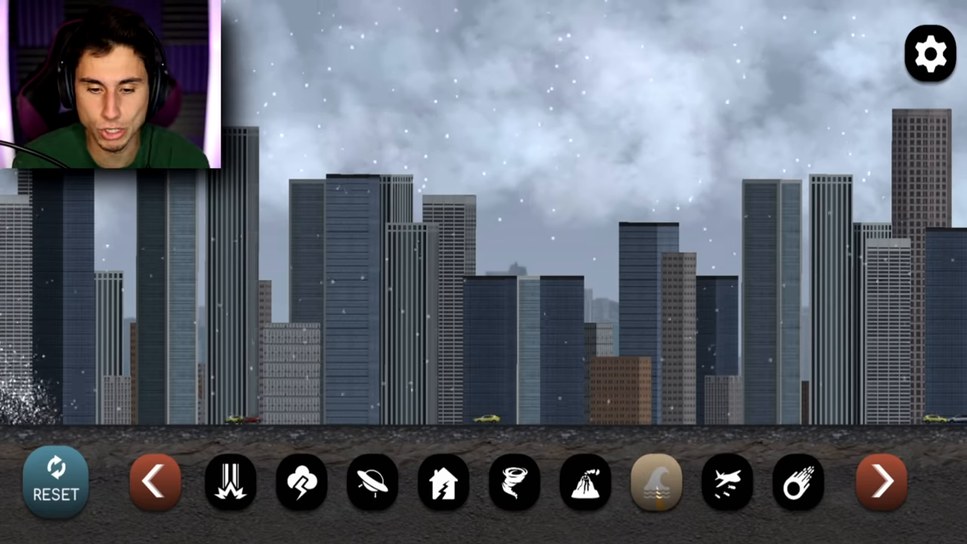
Step: Launch the tsunami into the skyline and reset to a fresh city
click(656, 482)
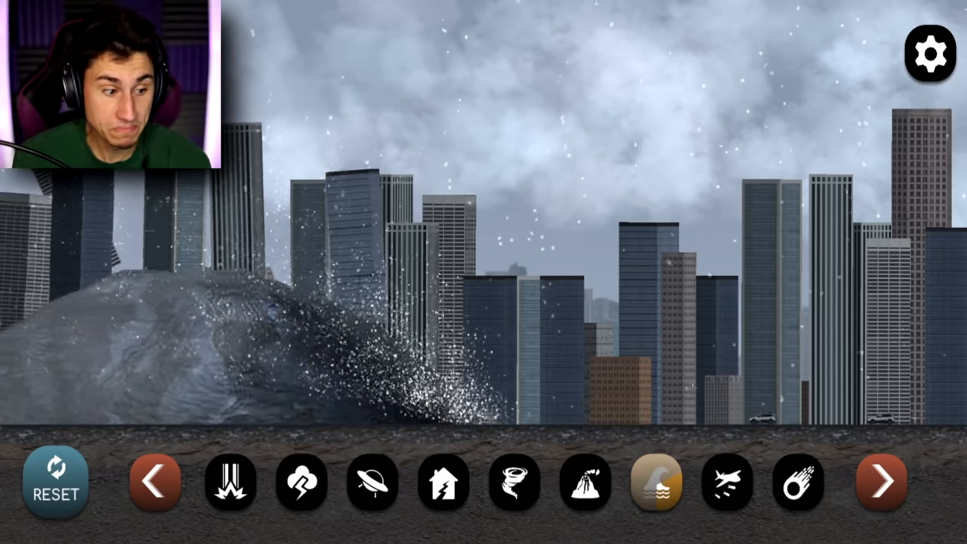
click(656, 483)
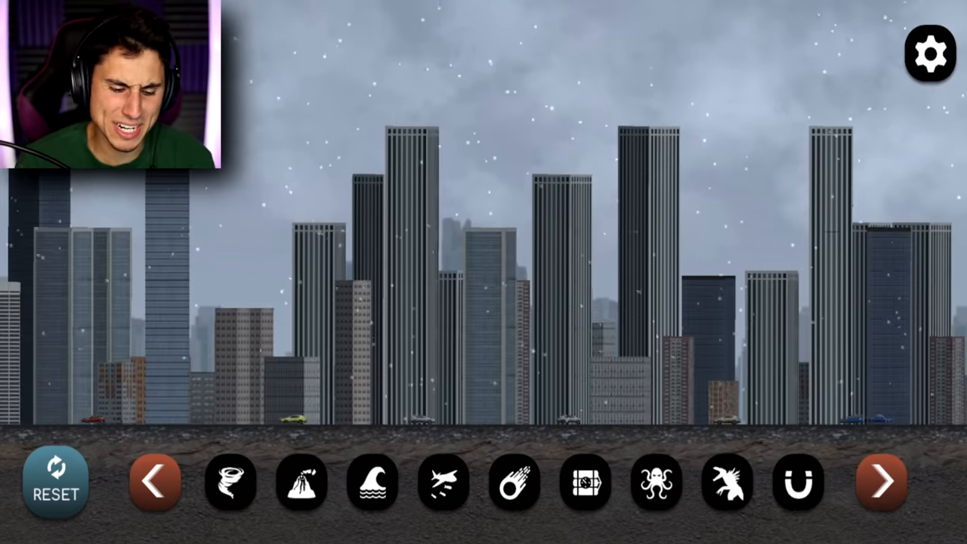
Step: Select plane crash and send two planes into the left and middle buildings
click(442, 482)
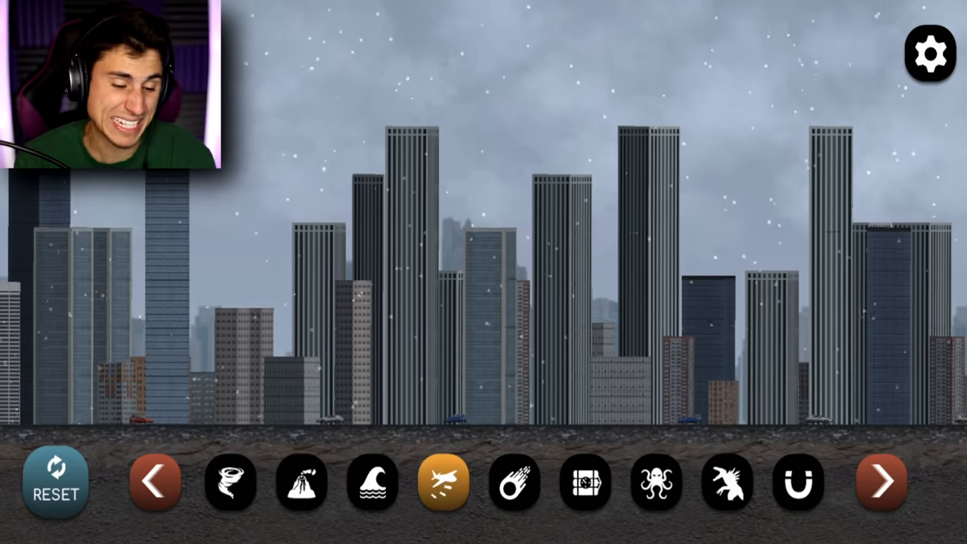
click(442, 484)
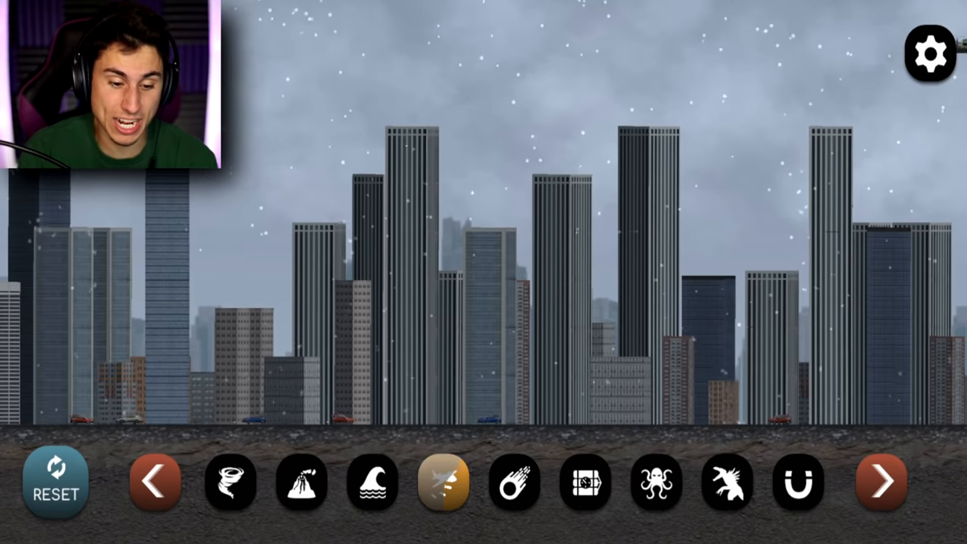
click(442, 482)
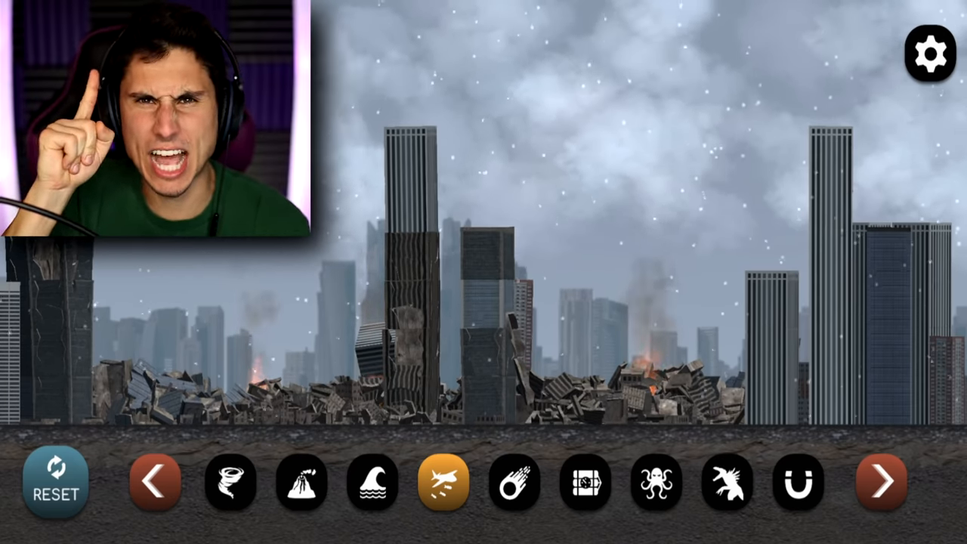
Step: Reset to a new undamaged skyline and select the meteor disaster
click(55, 484)
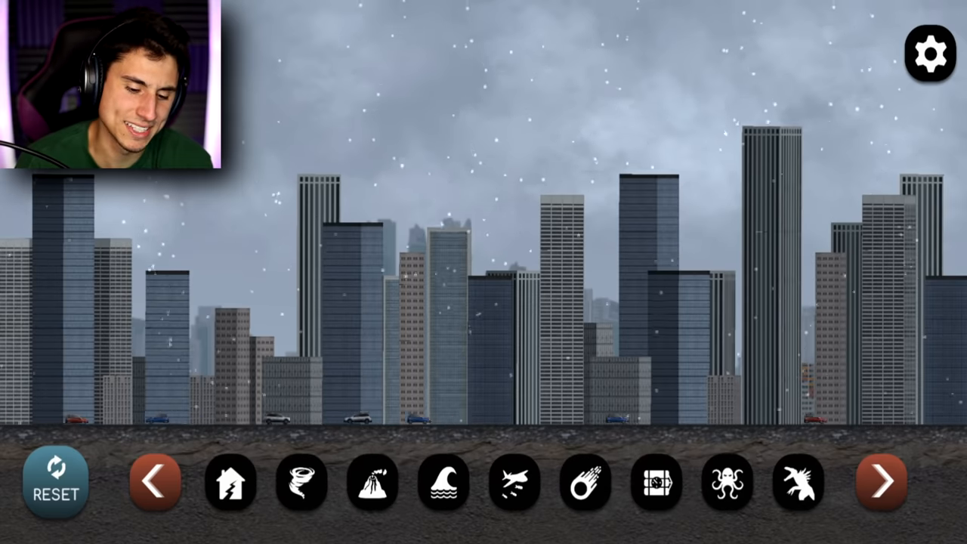
click(584, 482)
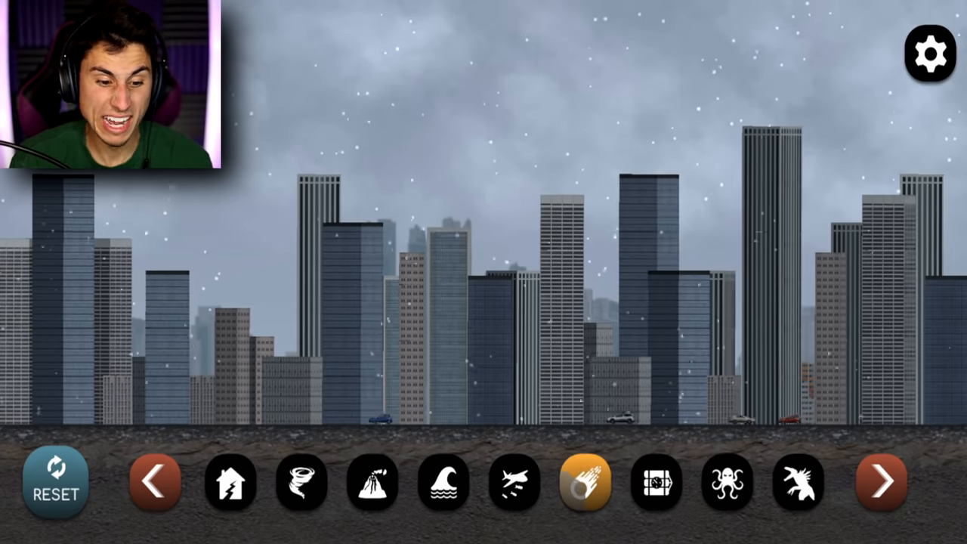
click(588, 482)
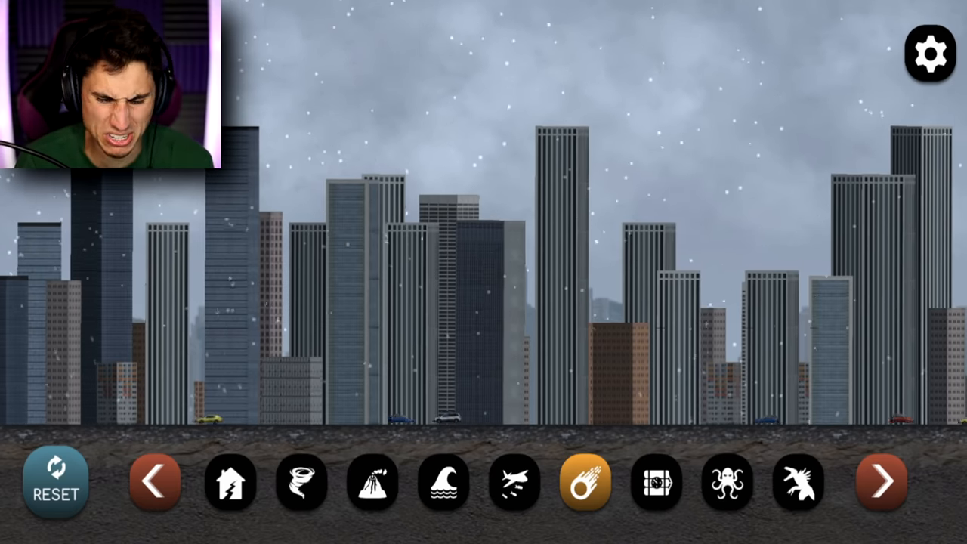
Step: Drop meteors until the skyline collapses into burning rubble, then reset
click(586, 482)
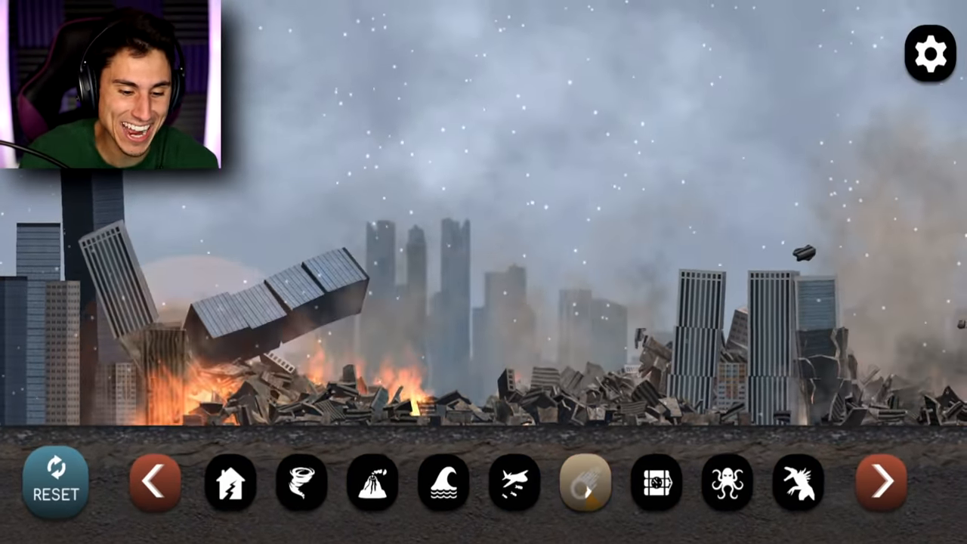
click(585, 482)
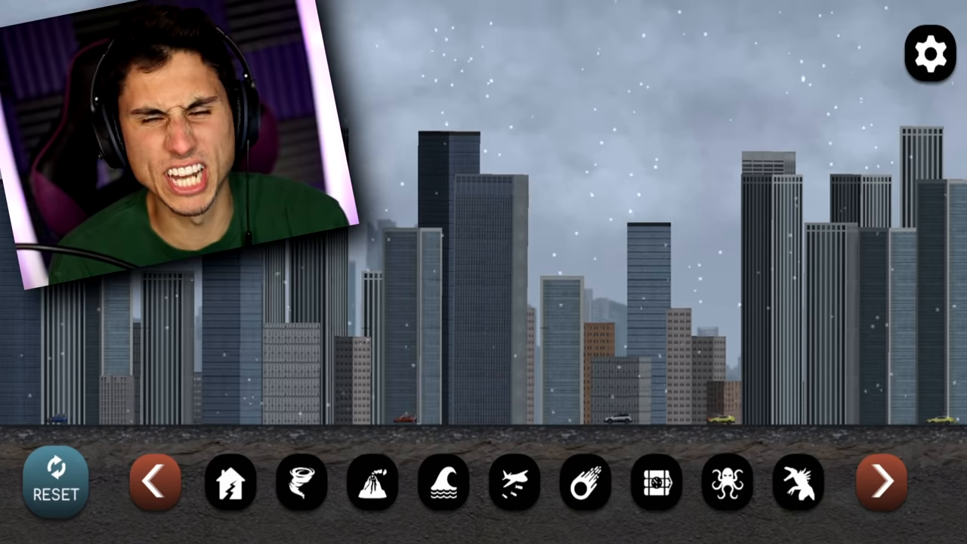
Step: Select the dynamite disaster and plant bombs on several towers
click(656, 483)
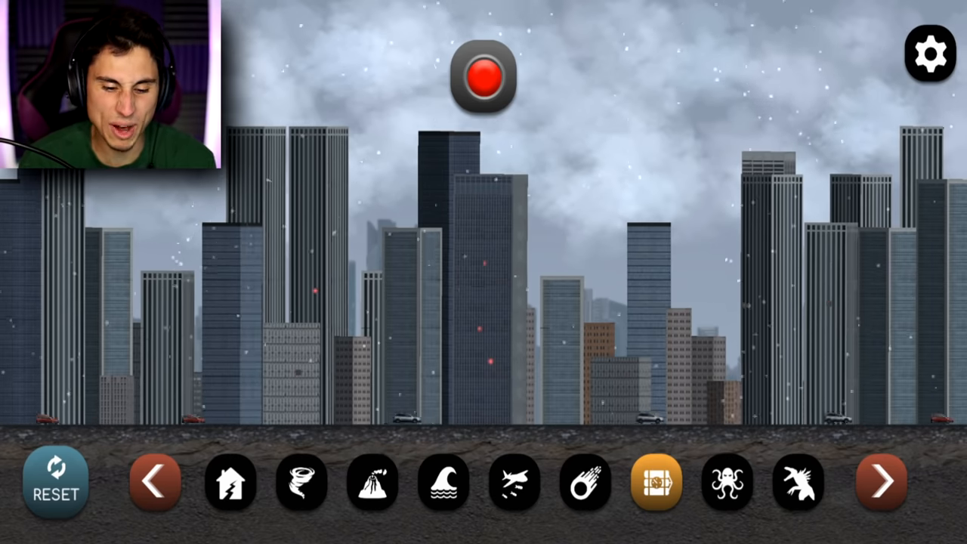
Step: Trigger the red detonator three times to flatten the skyline, then reset
click(484, 75)
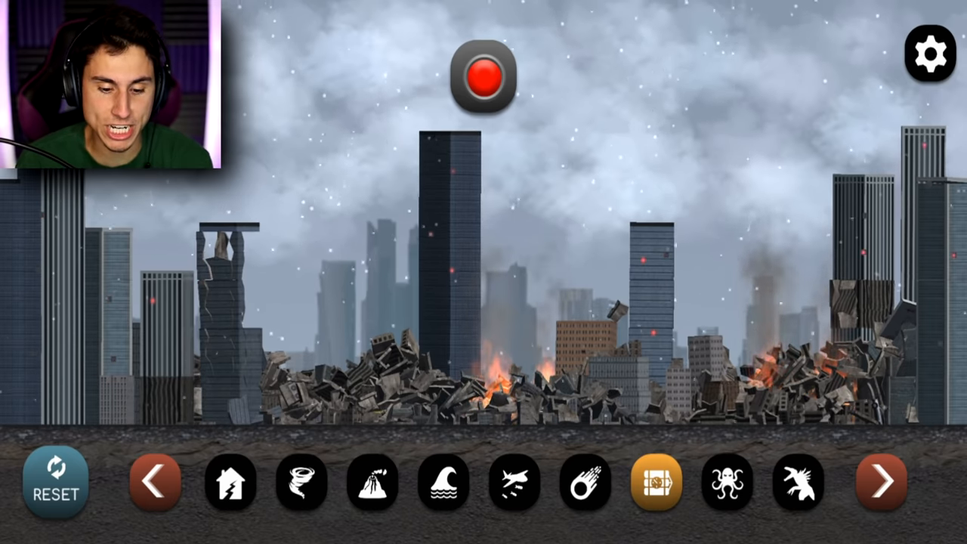
click(482, 76)
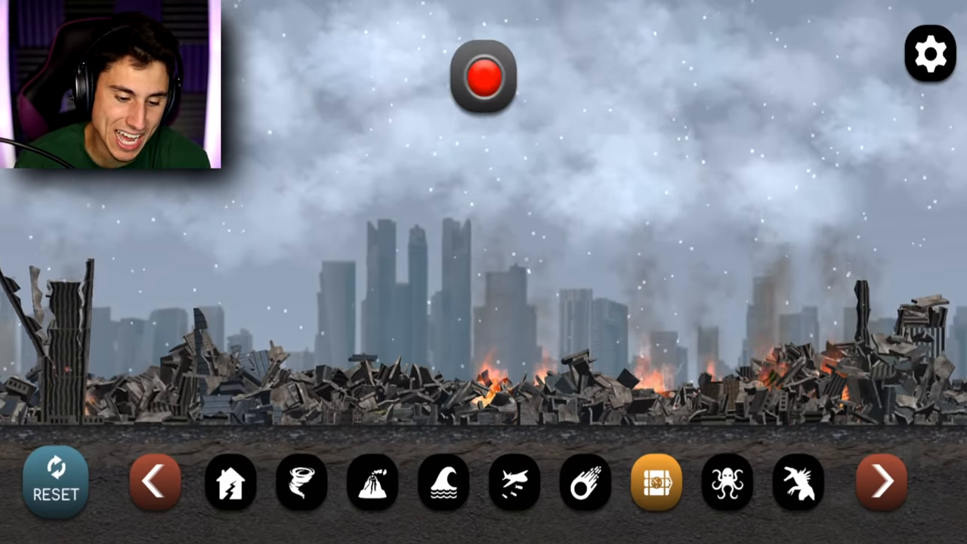
click(482, 78)
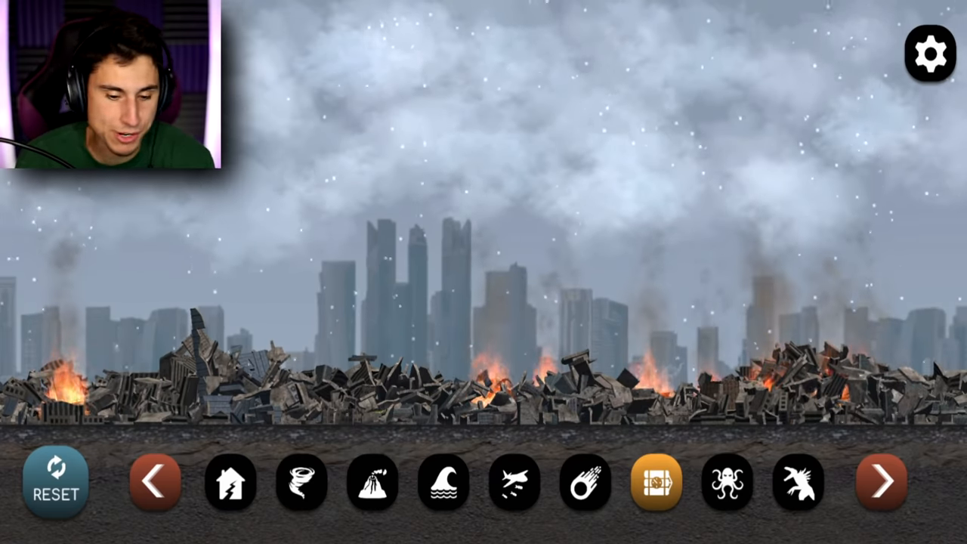
click(55, 483)
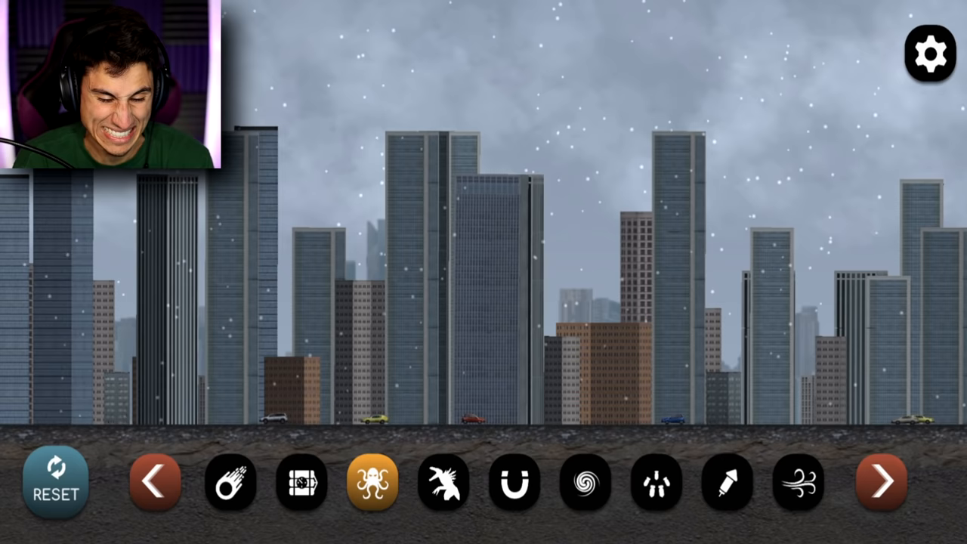
Step: Summon the octopus tentacle monster onto the city's middle buildings
click(370, 483)
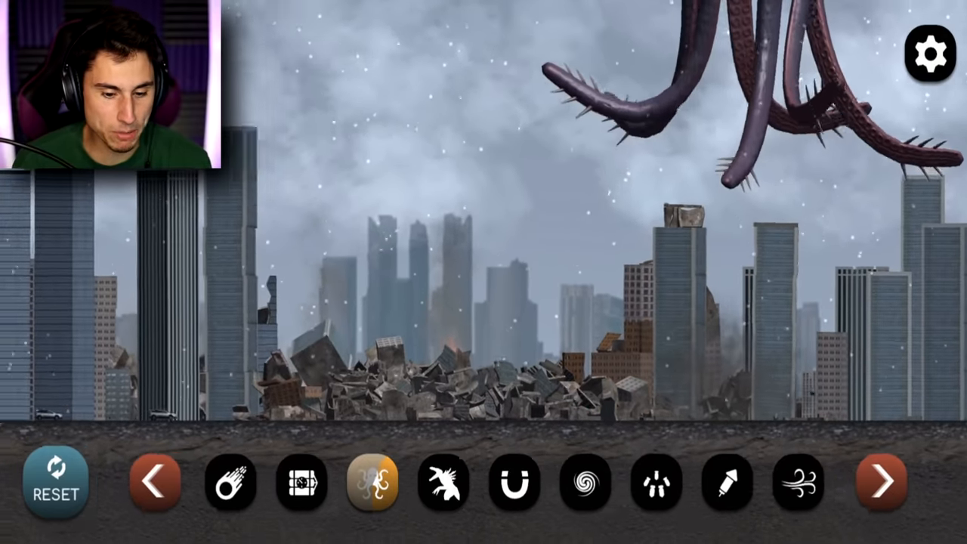
Step: Send three more tentacle attacks onto the middle, left and right buildings
click(371, 483)
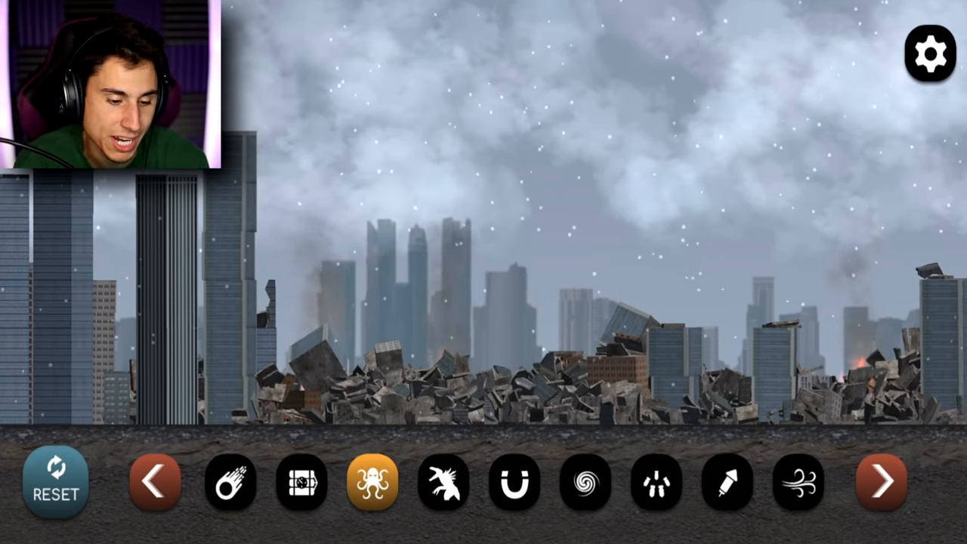
click(372, 482)
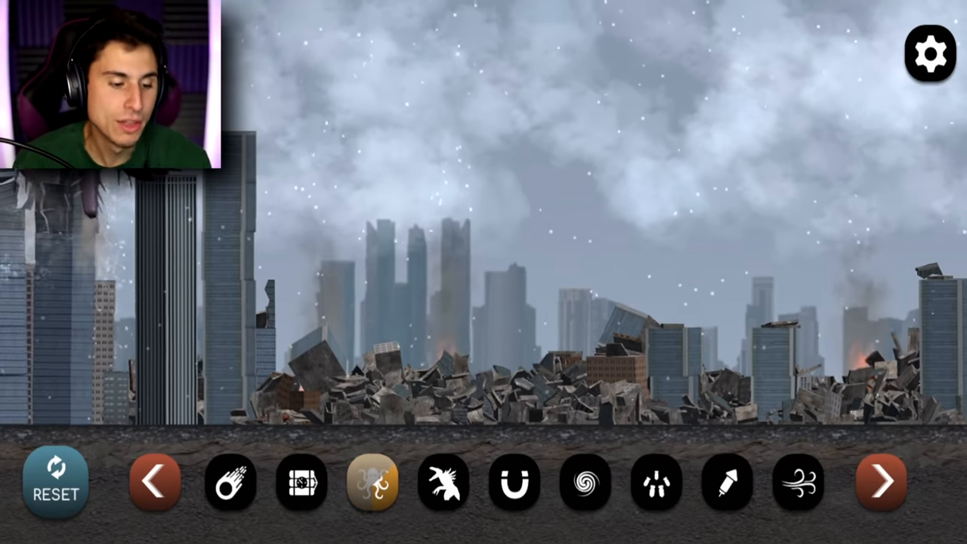
click(372, 483)
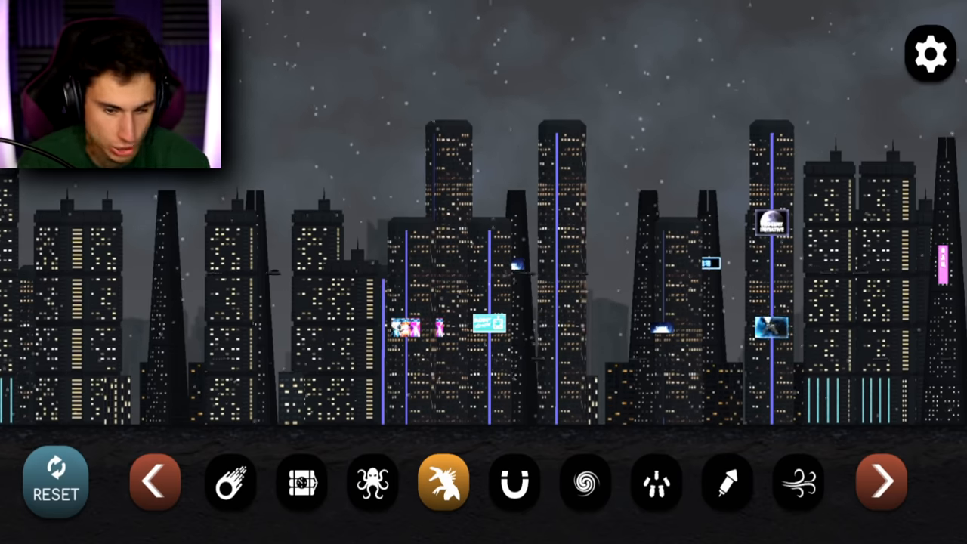
Step: Unleash the winged monster on the neon night skyline's left towers
click(443, 483)
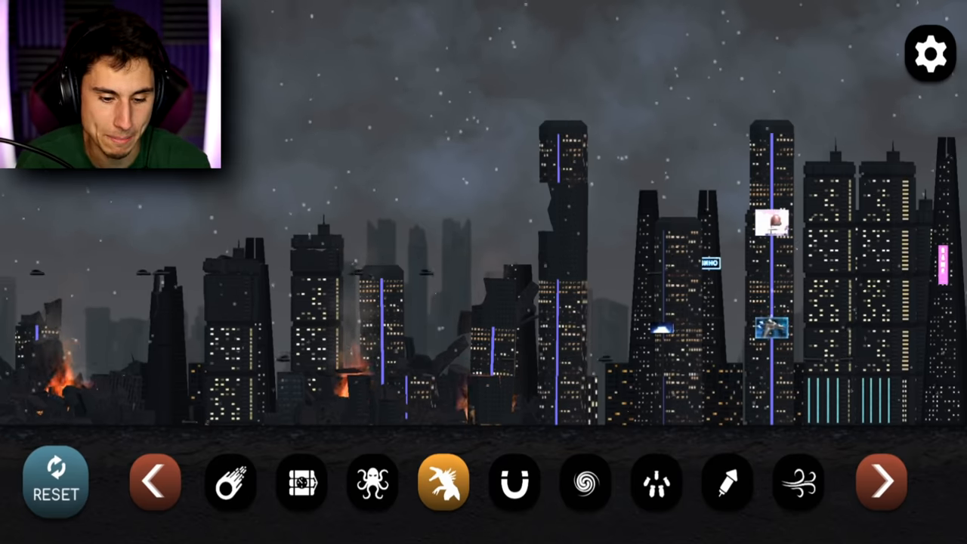
Step: Send the flying monster after the night skyline's central towers
click(442, 483)
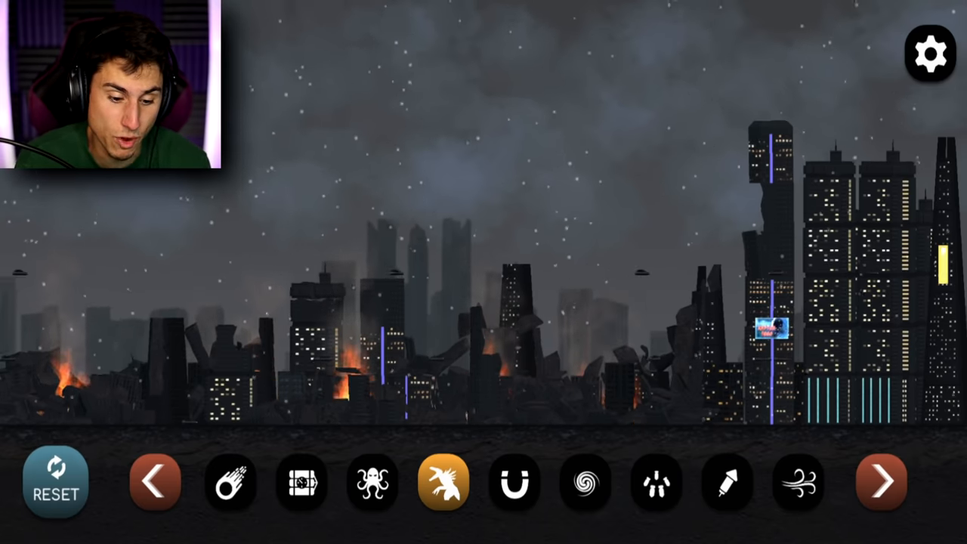
Step: Send the monster onto the remaining right-side towers of the night skyline
click(515, 484)
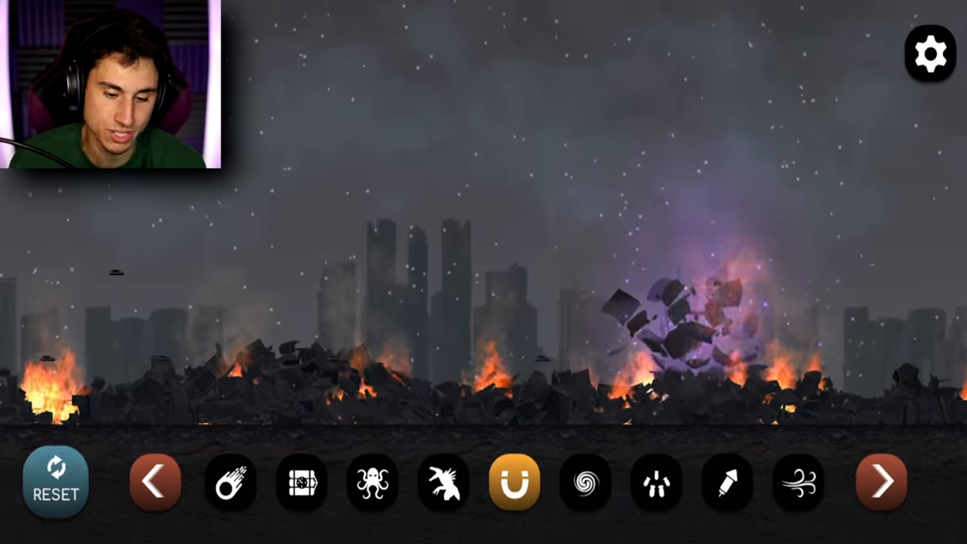
Step: Pull the ruined night skyline's rubble with the magnet
click(56, 482)
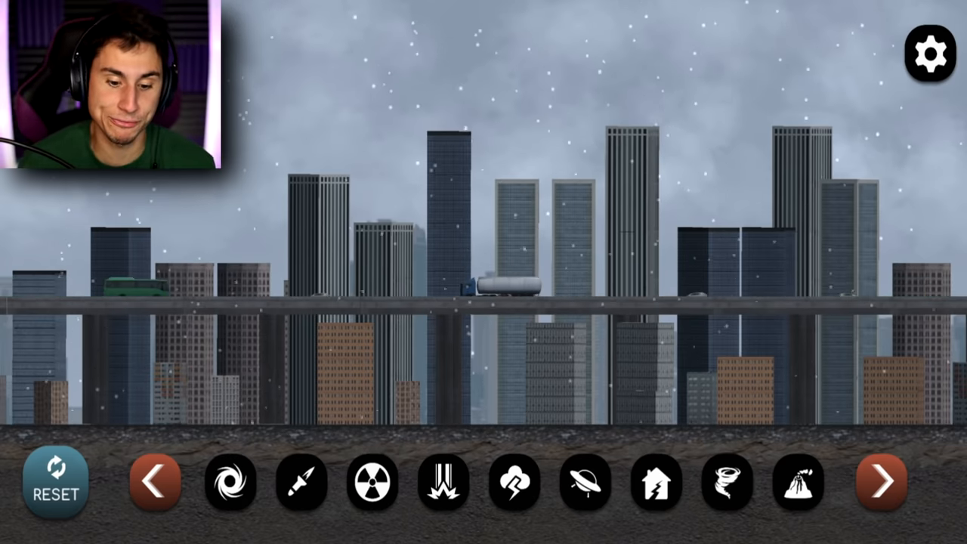
Step: Page the disaster toolbar forward twice and load the red suspension-bridge city
click(878, 482)
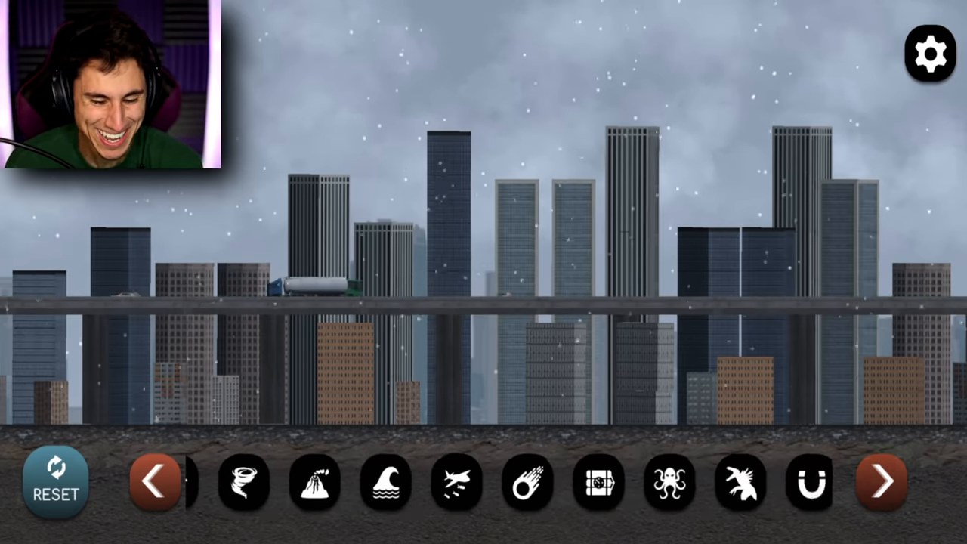
click(880, 483)
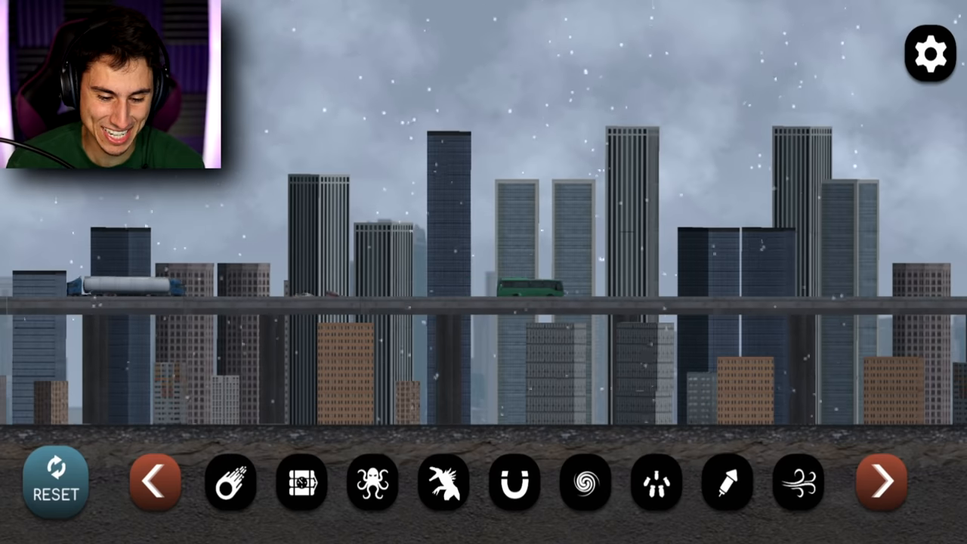
click(585, 483)
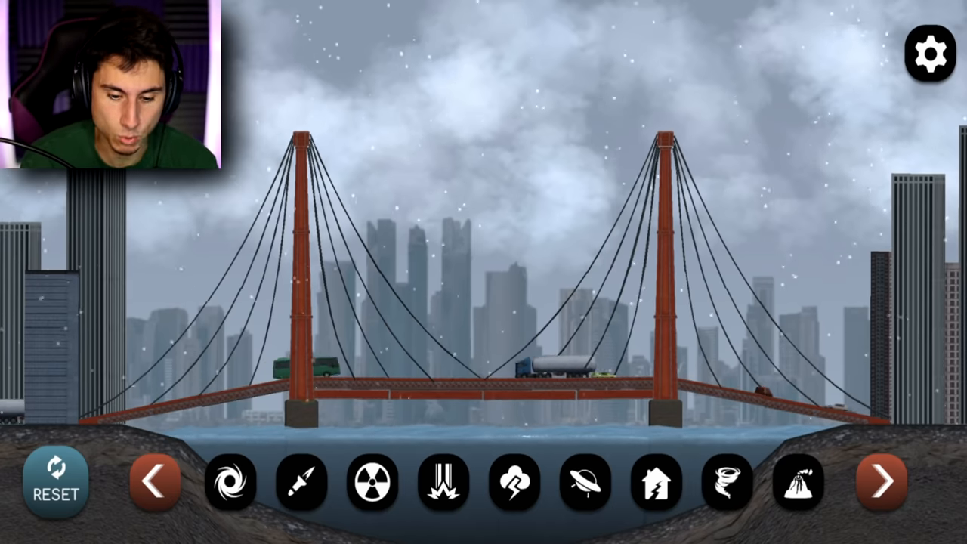
Step: Drop falling debris on the bridge's left end and blast it, then load downtown
click(879, 481)
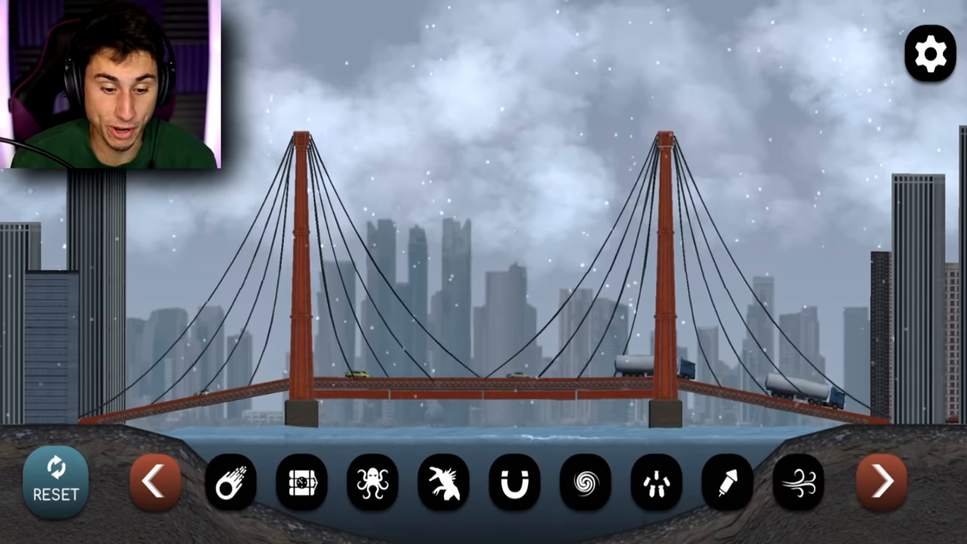
click(655, 484)
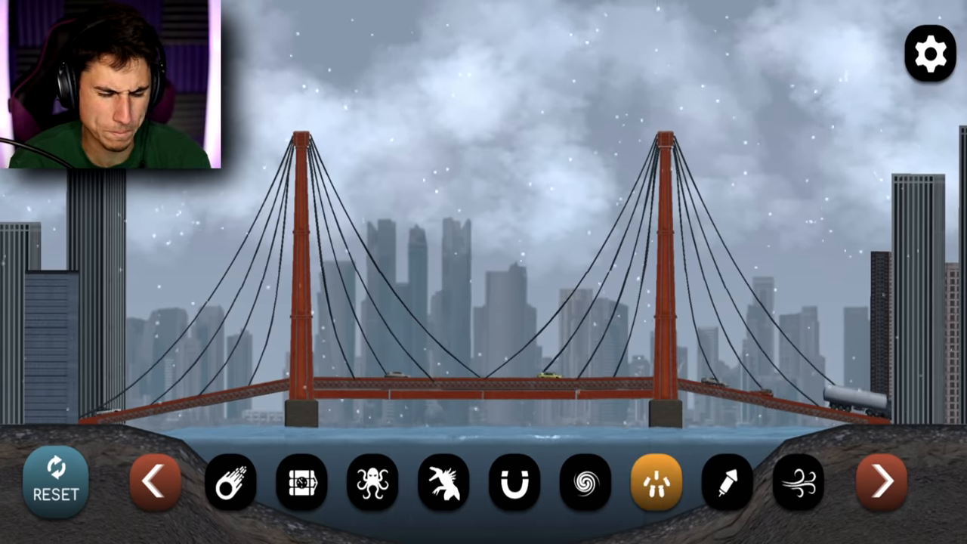
click(654, 483)
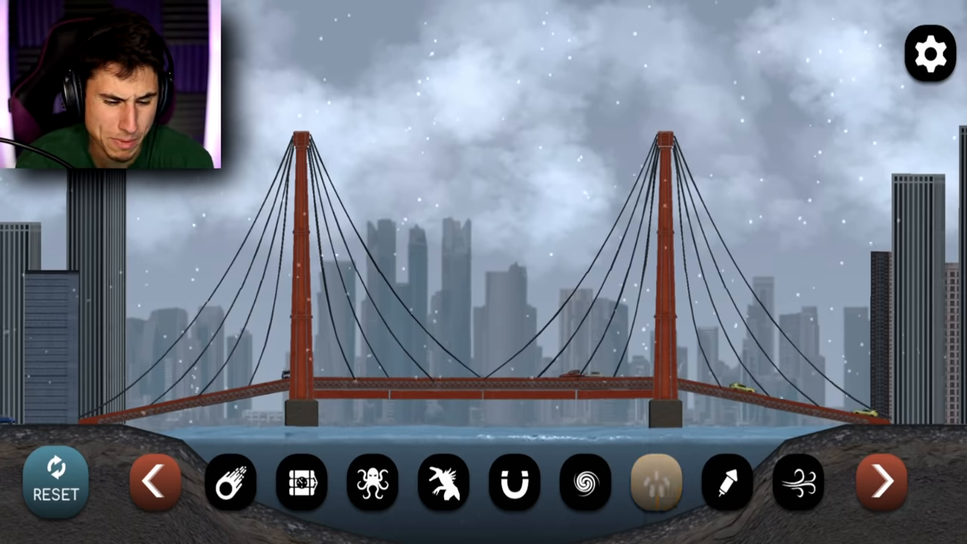
click(656, 484)
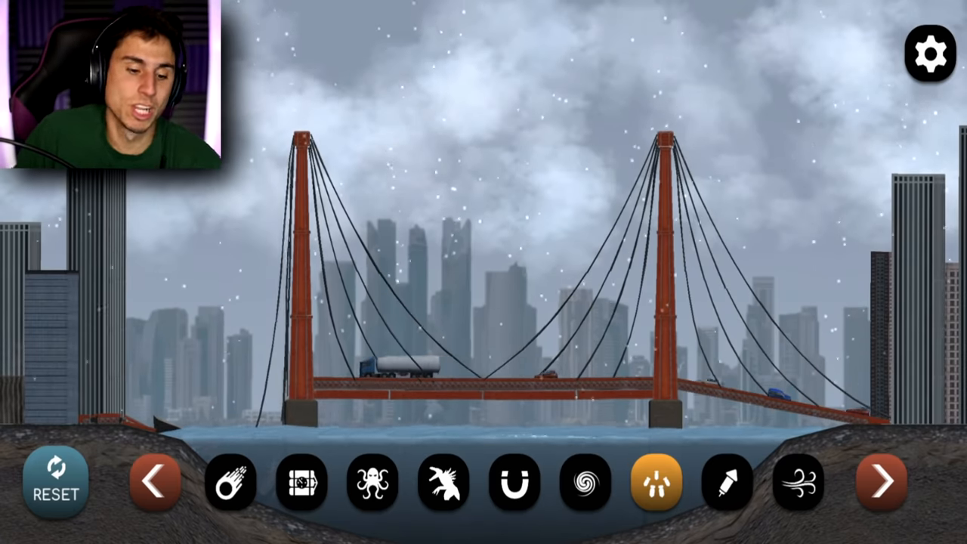
click(655, 484)
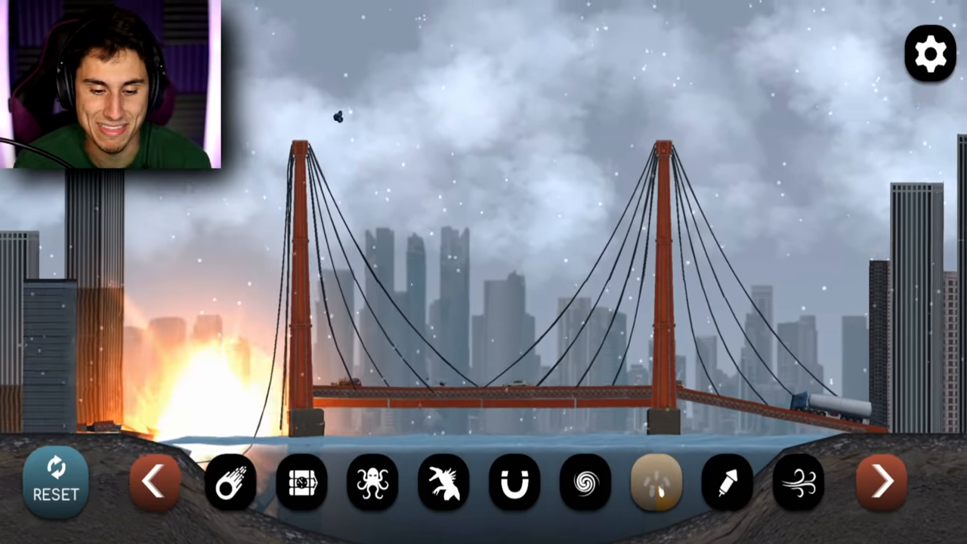
click(655, 483)
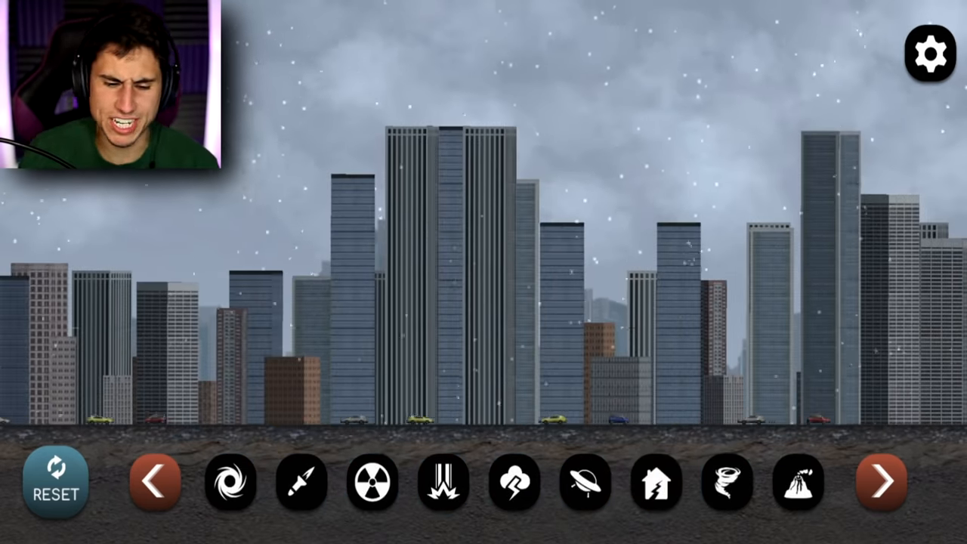
Step: Launch firework rockets at the downtown central towers and across the skyline
click(880, 482)
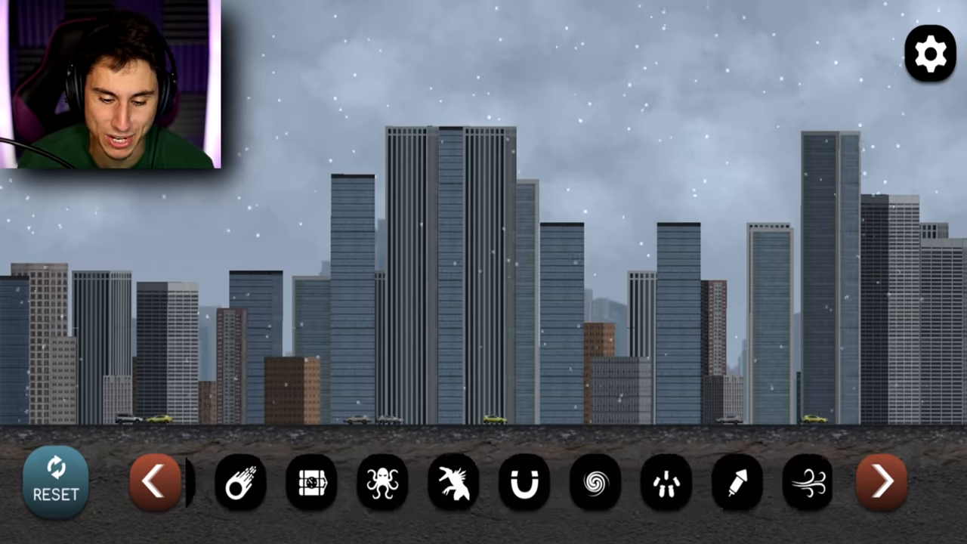
click(726, 483)
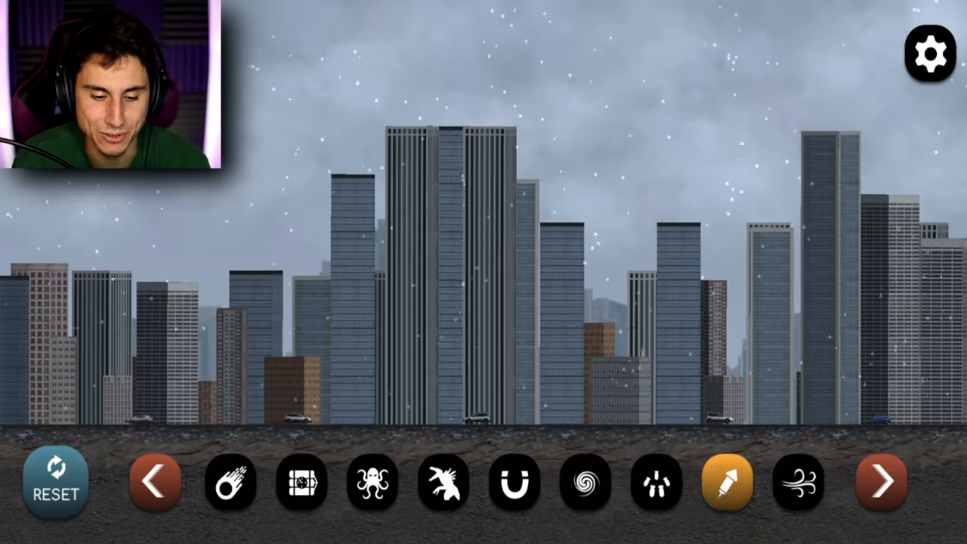
click(725, 484)
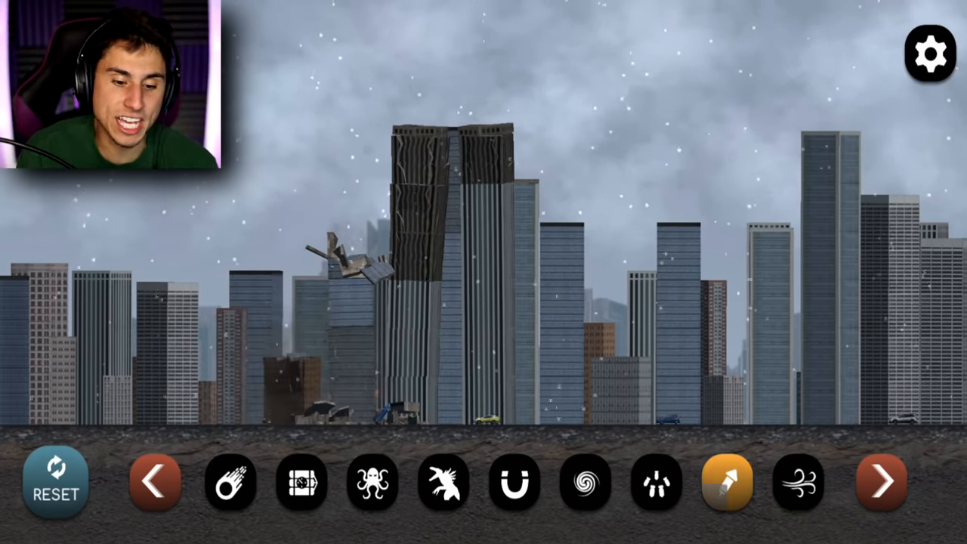
click(727, 484)
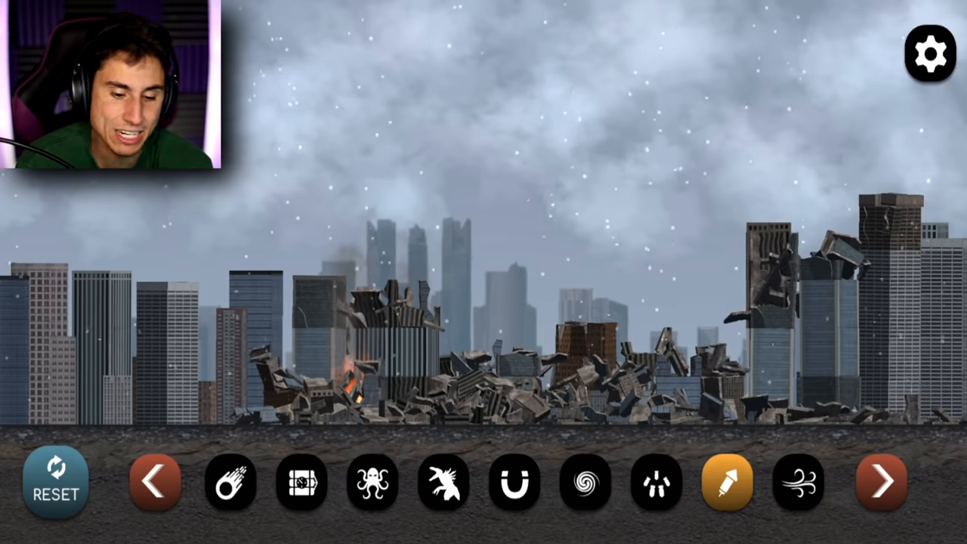
Step: Send repeated wind gusts to topple the right-side towers and tilt the left ones
click(797, 483)
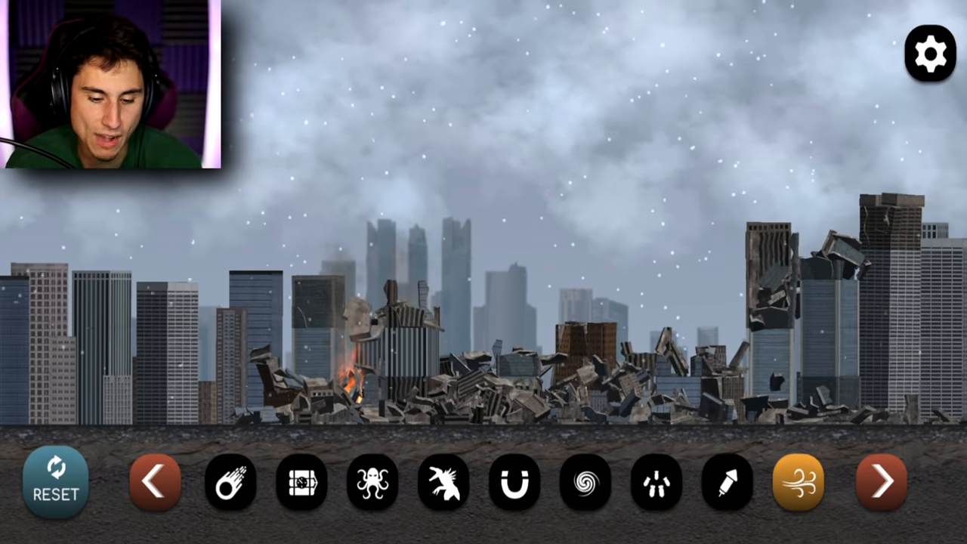
click(797, 483)
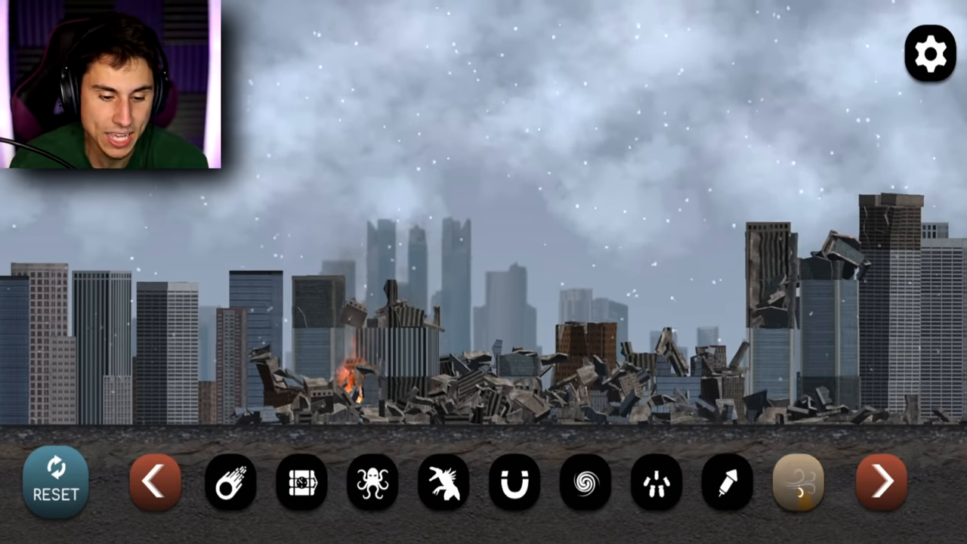
click(797, 482)
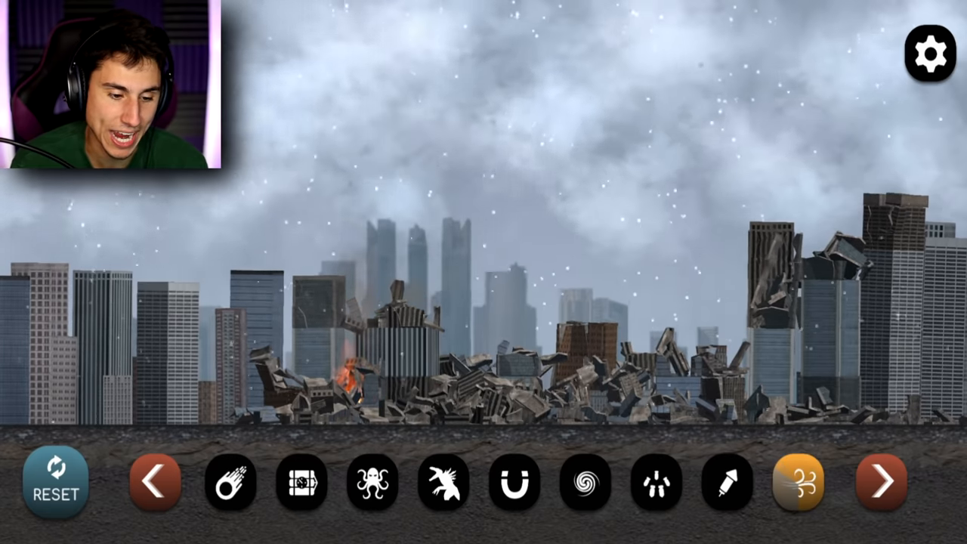
click(797, 483)
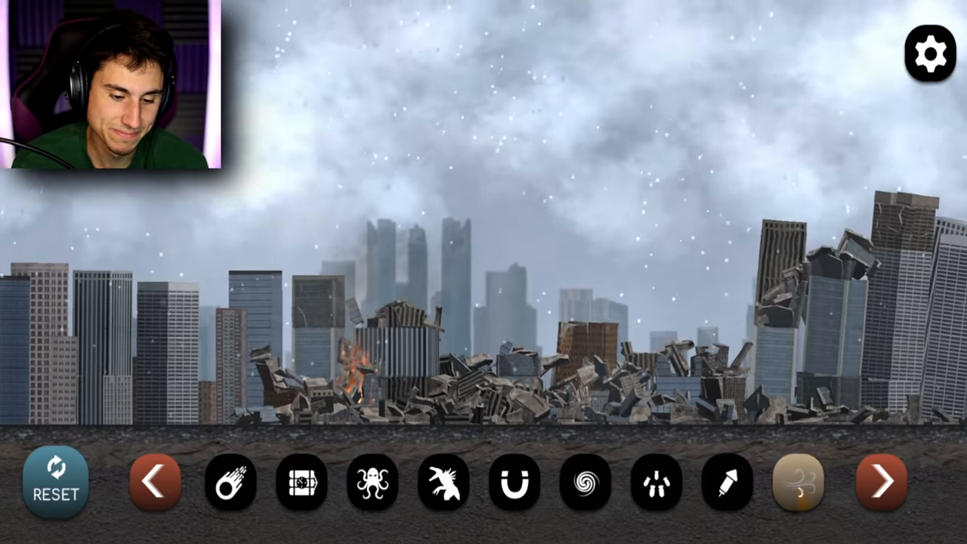
click(797, 484)
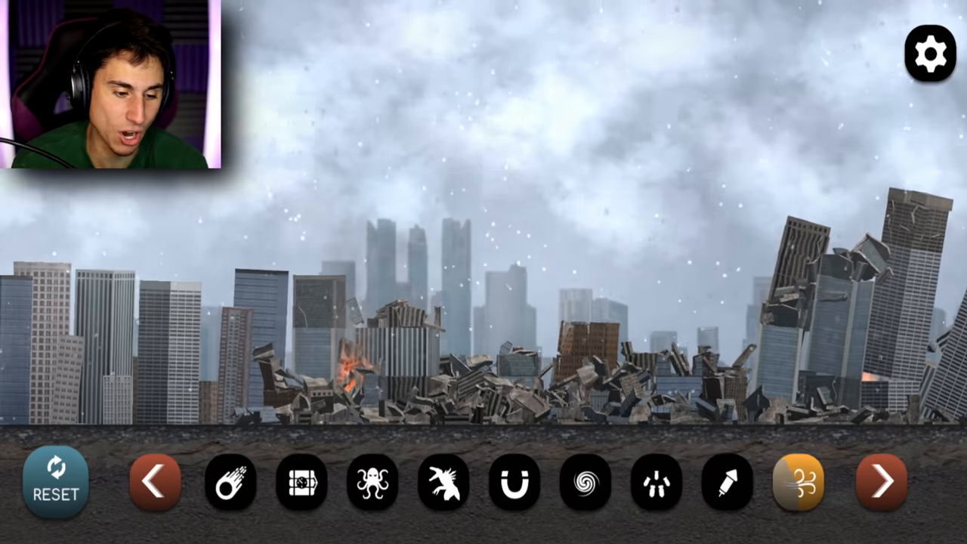
click(798, 482)
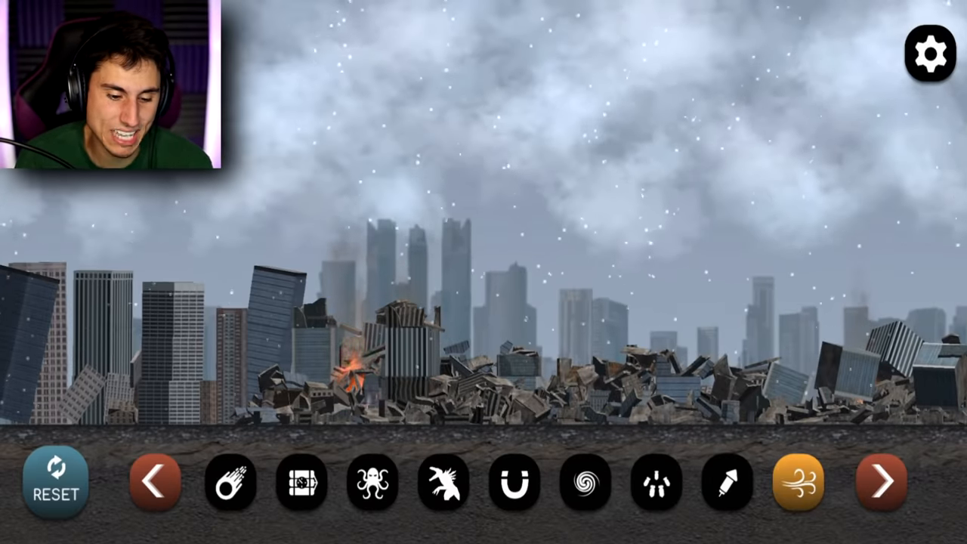
Step: Spawn the giant spiked monster stomping through the central downtown rubble
click(442, 483)
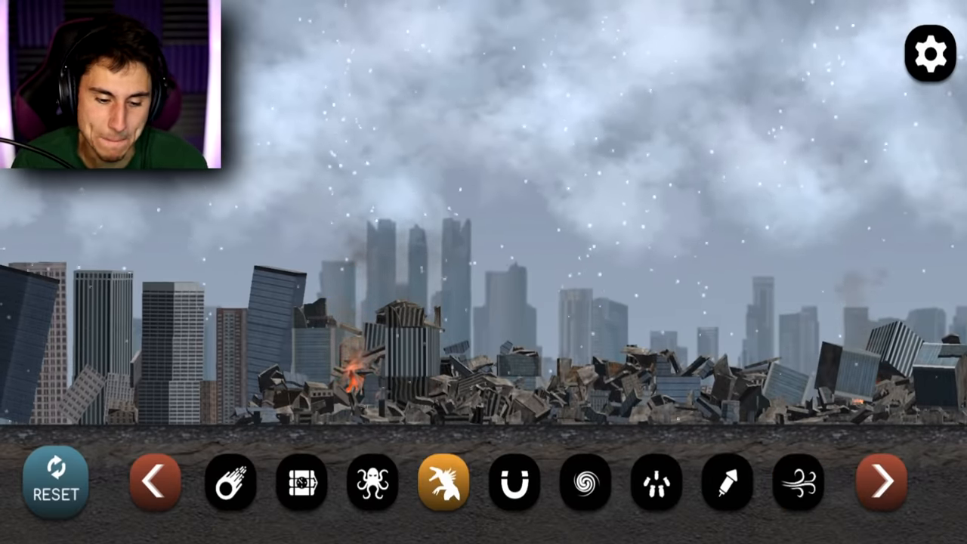
click(442, 483)
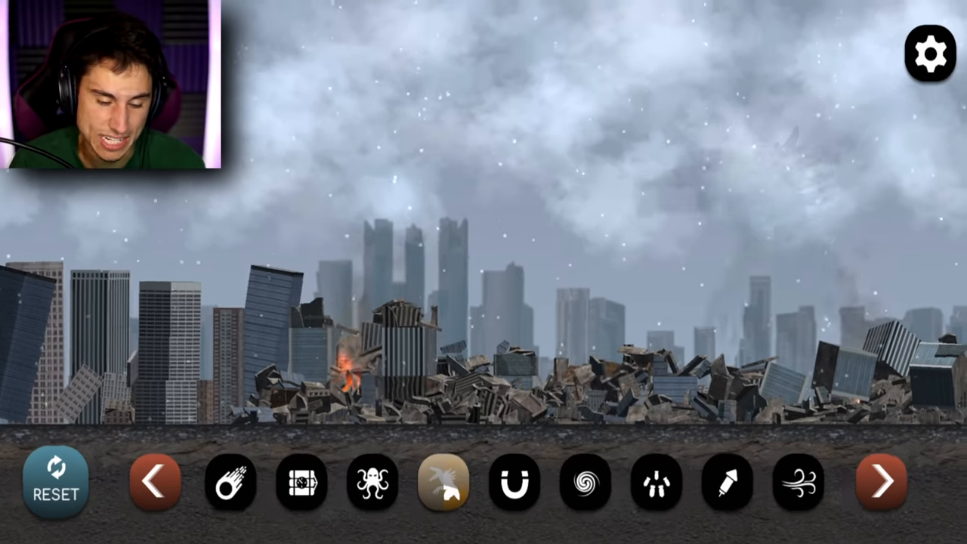
click(442, 484)
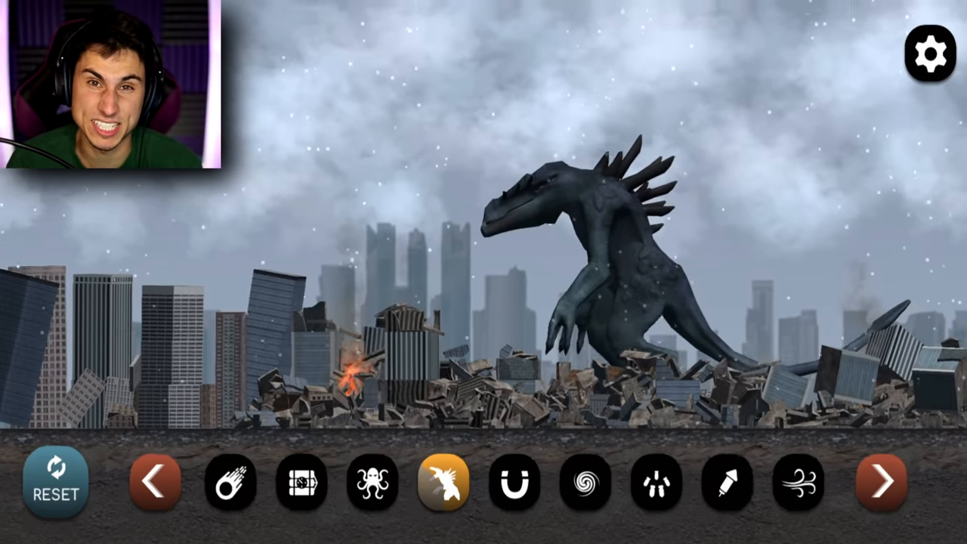